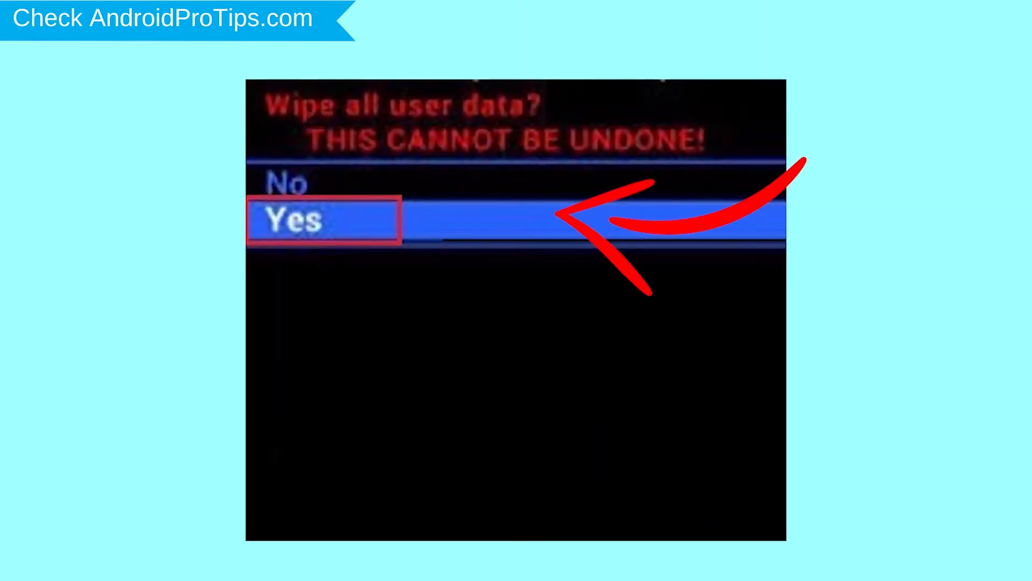
Select Yes at 'Wipe all user data?' in recovery mode to confirm.
left_click(323, 220)
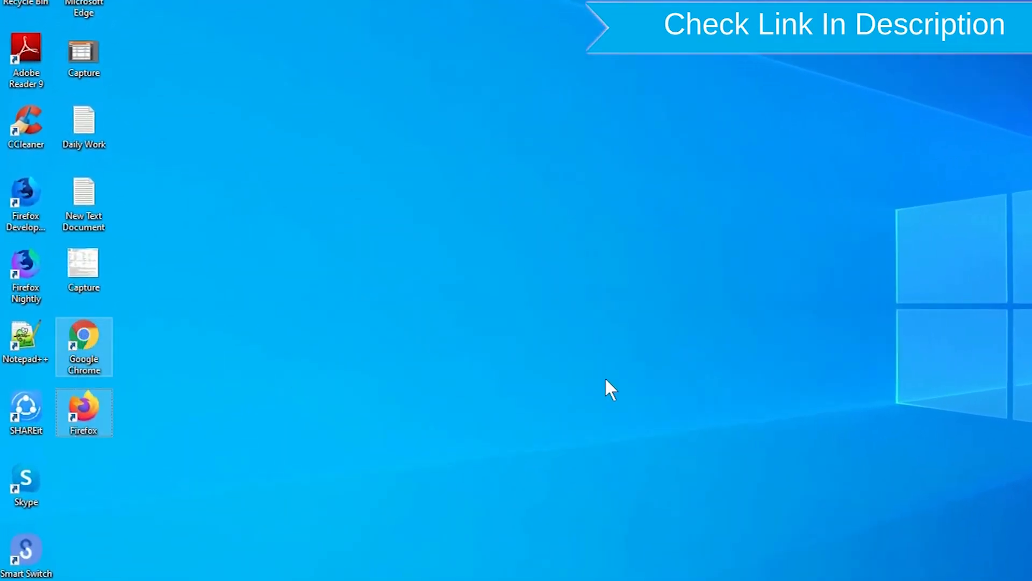
Open the 'Find My Device - Google' search result in Chrome to reach the sign-in page.
right_click(84, 411)
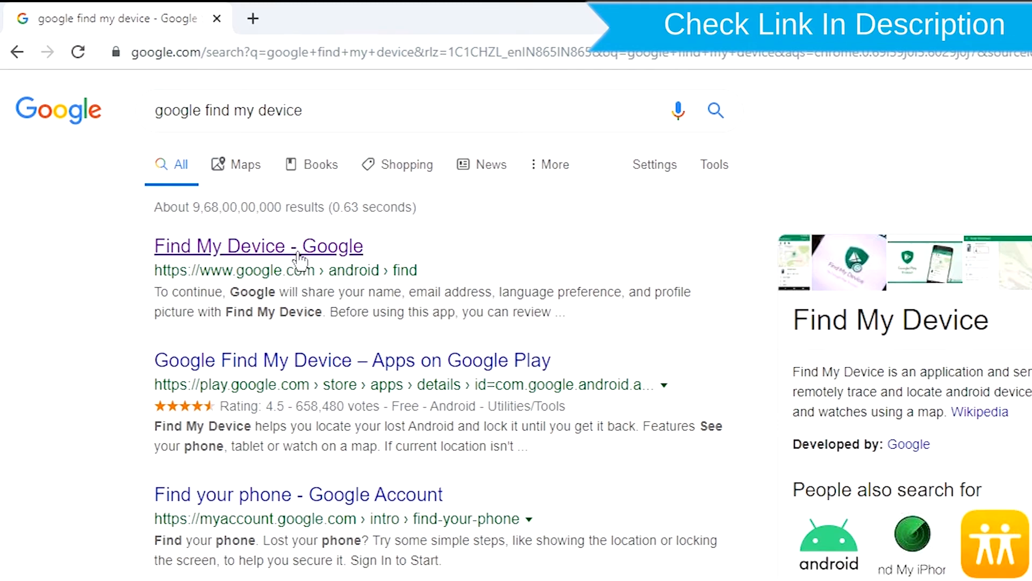
left_click(258, 246)
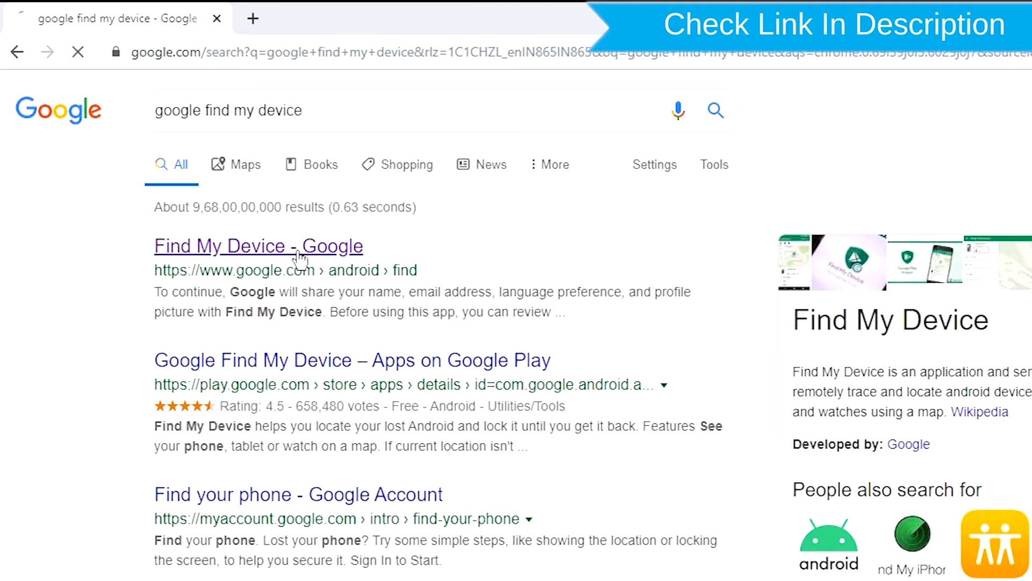
left_click(258, 246)
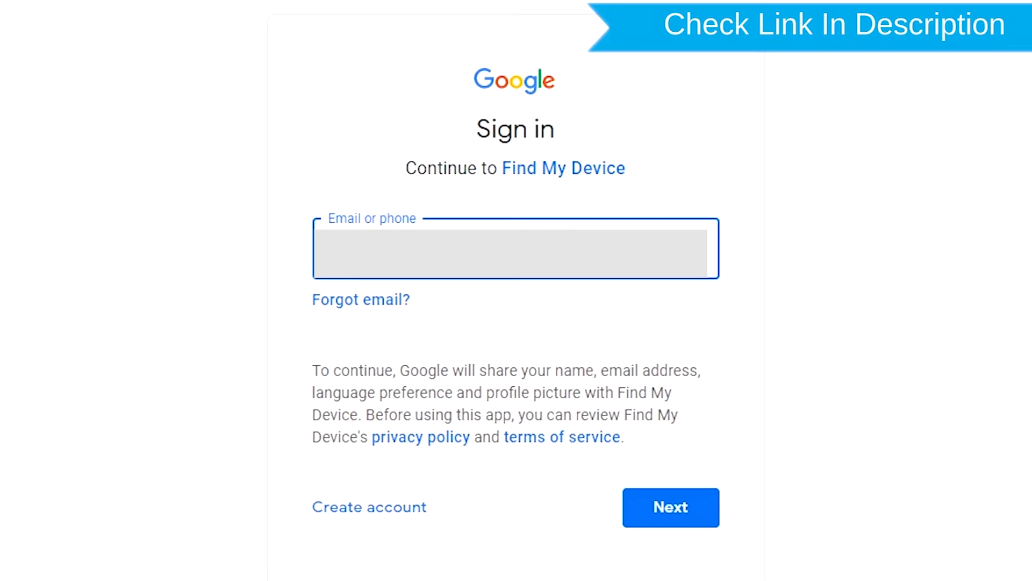
Submit the account email and password to open the phone's device page.
left_click(671, 507)
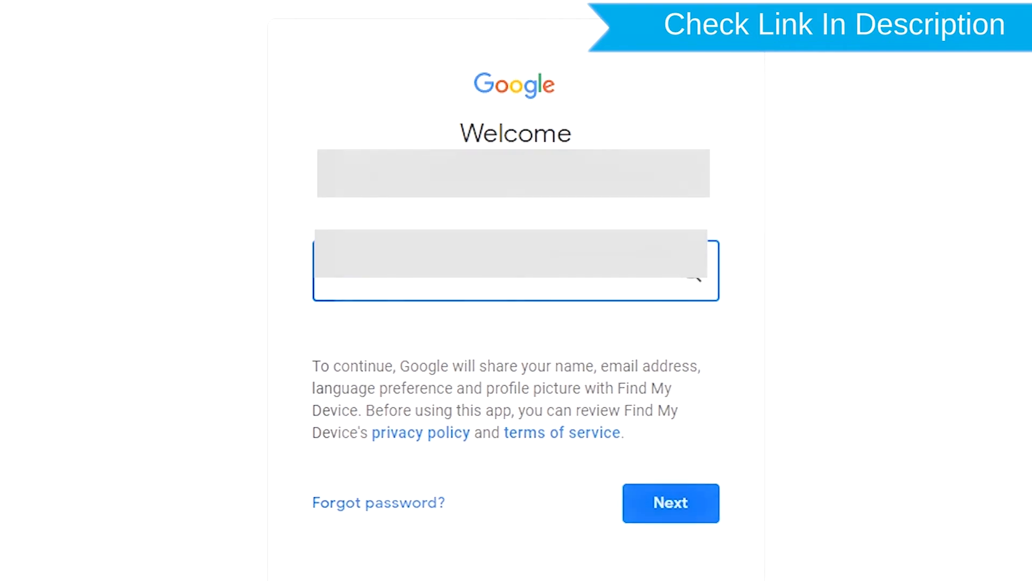
left_click(670, 504)
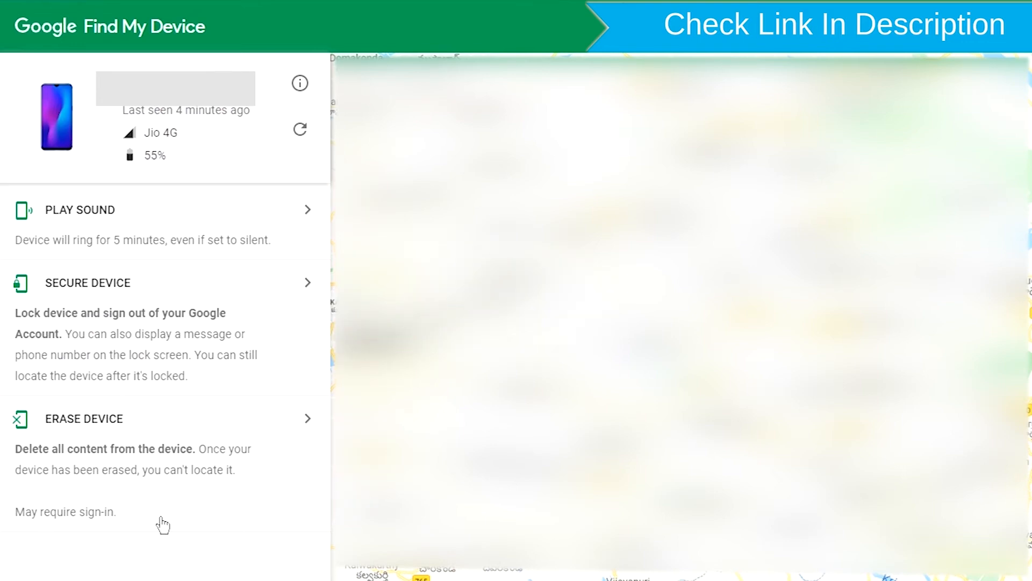
Choose ERASE DEVICE for the phone and request the erase.
left_click(84, 419)
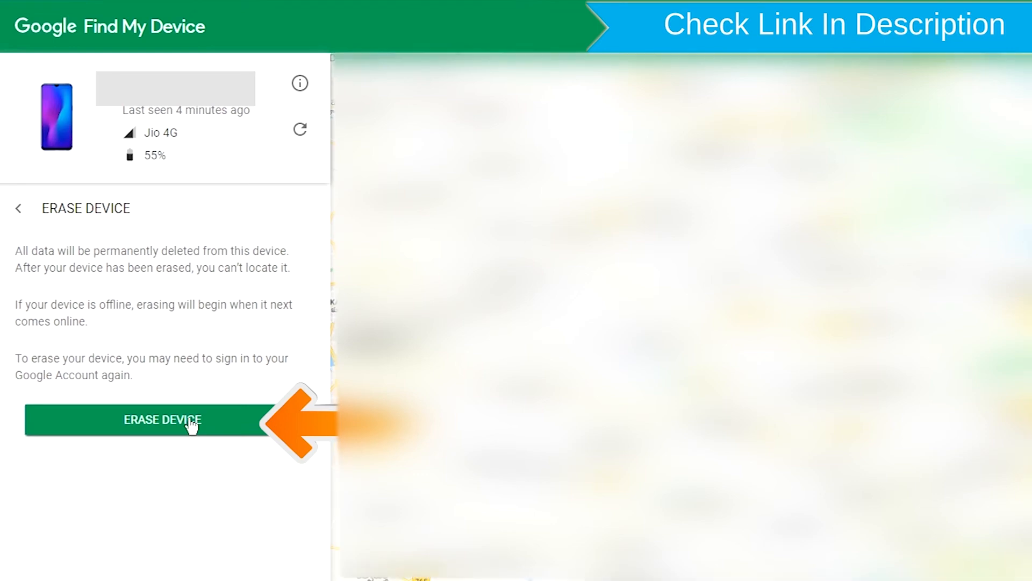
left_click(162, 420)
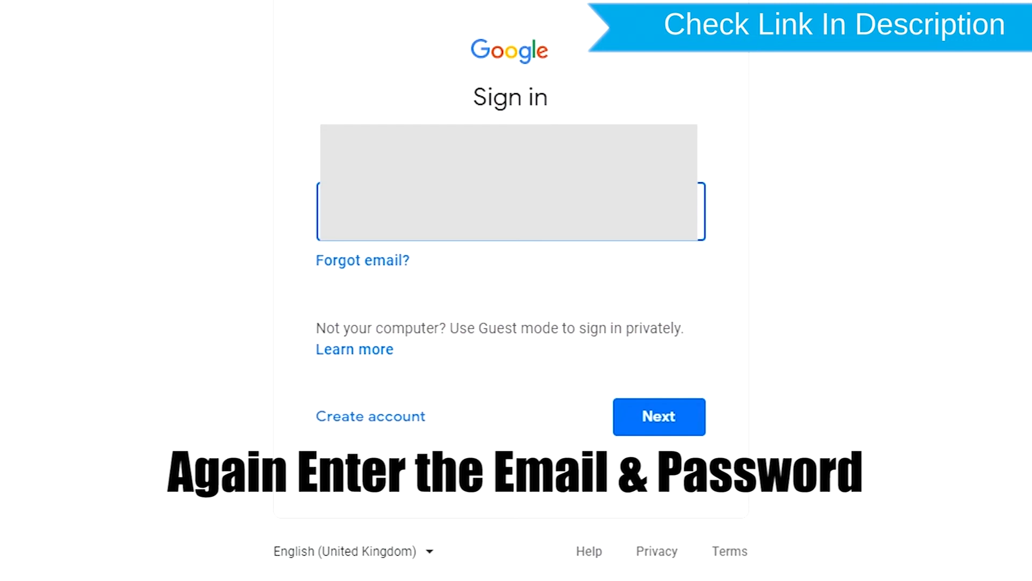
Re-verify the Google account sign-in to reach the permanent erase prompt.
left_click(657, 417)
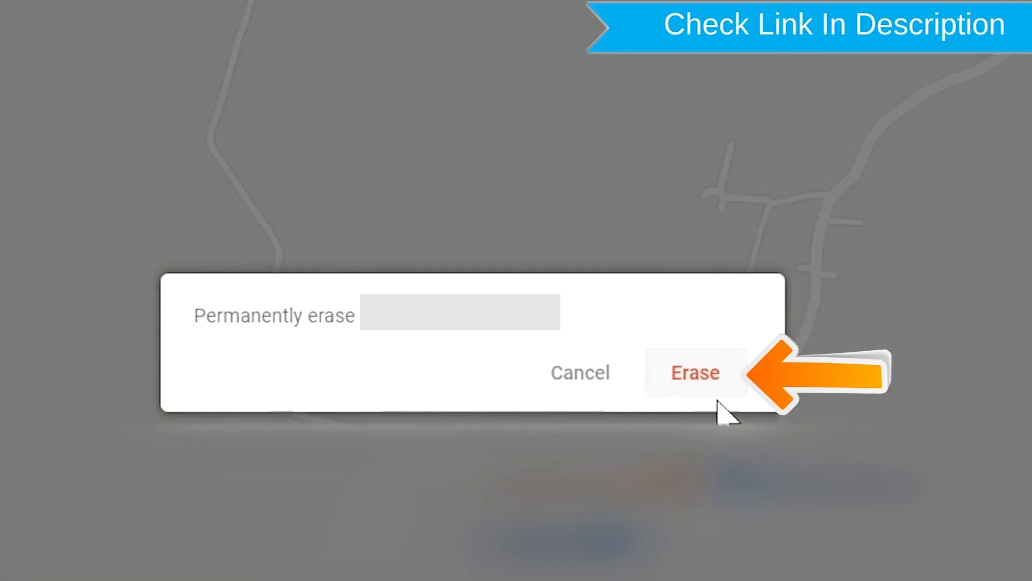
mouse_move(684, 395)
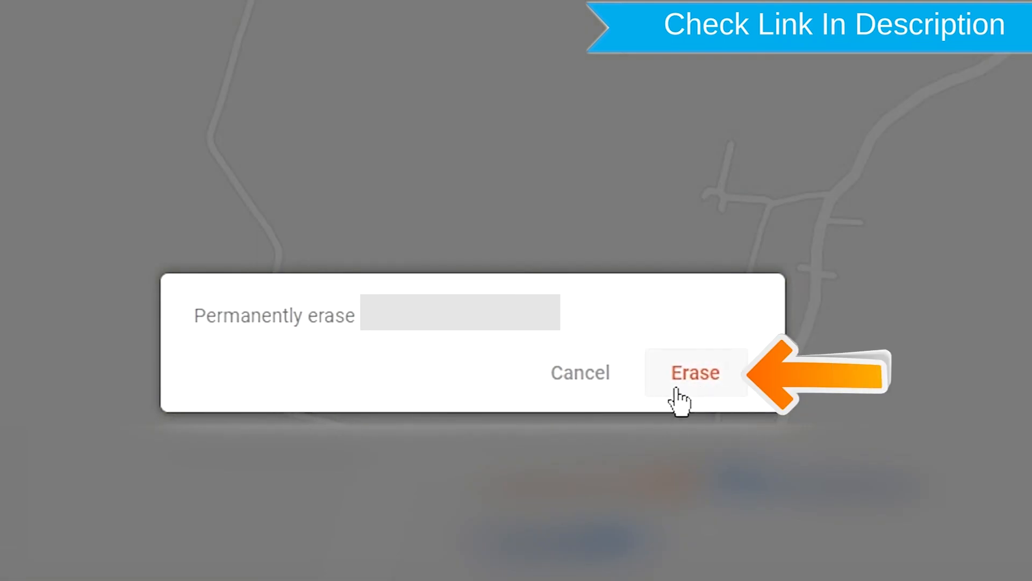